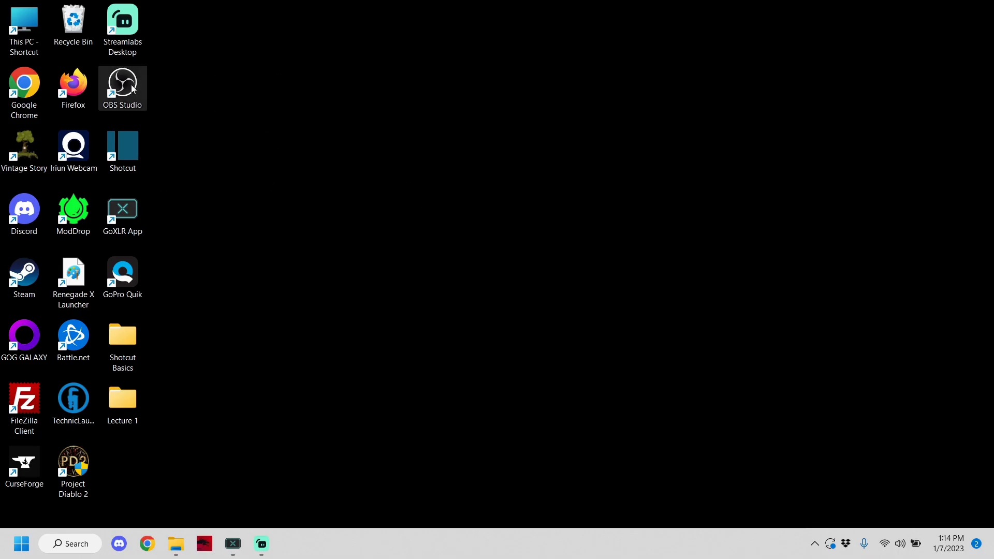
Step: Launch OBS Studio from the desktop shortcut and show the Webcam scene's Laptop Cam source
double_click(122, 83)
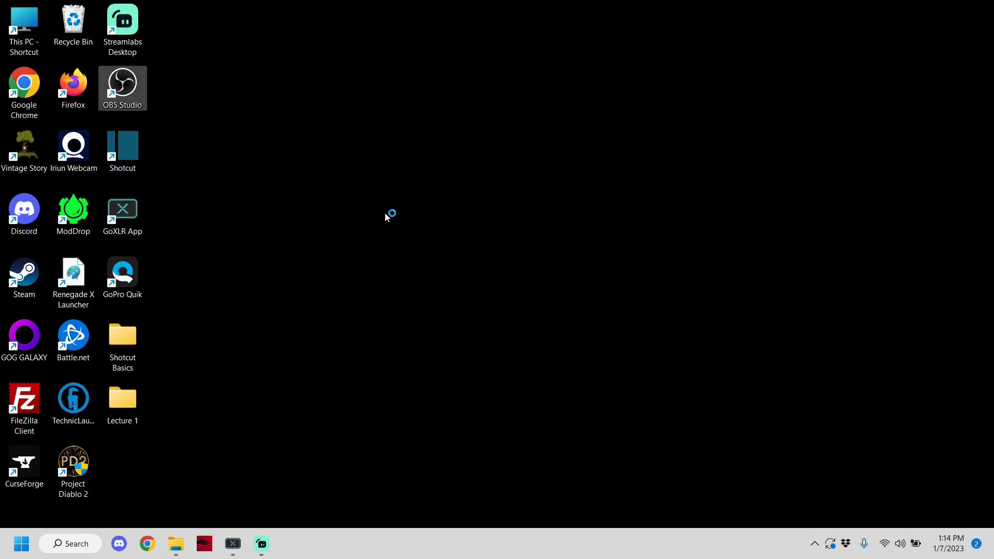
double_click(123, 87)
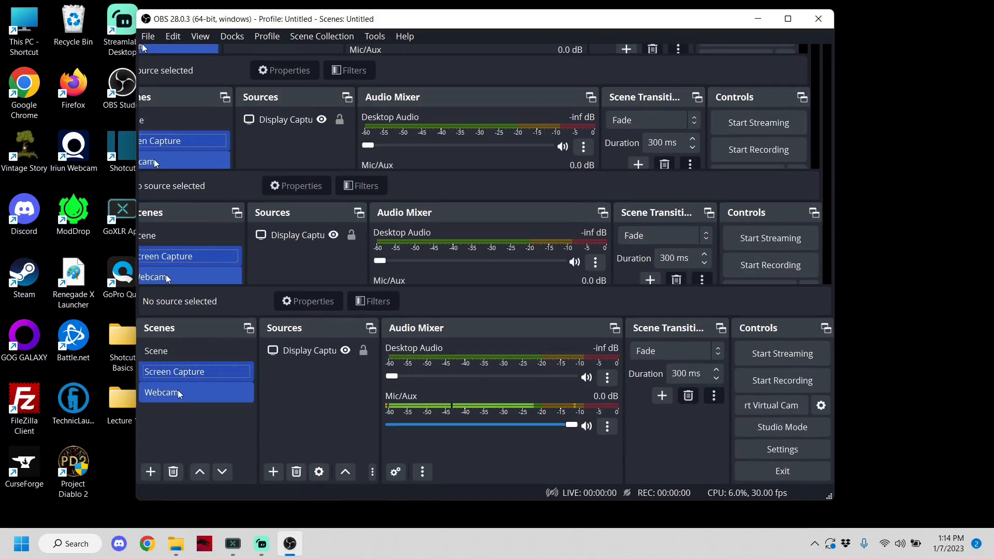
click(177, 392)
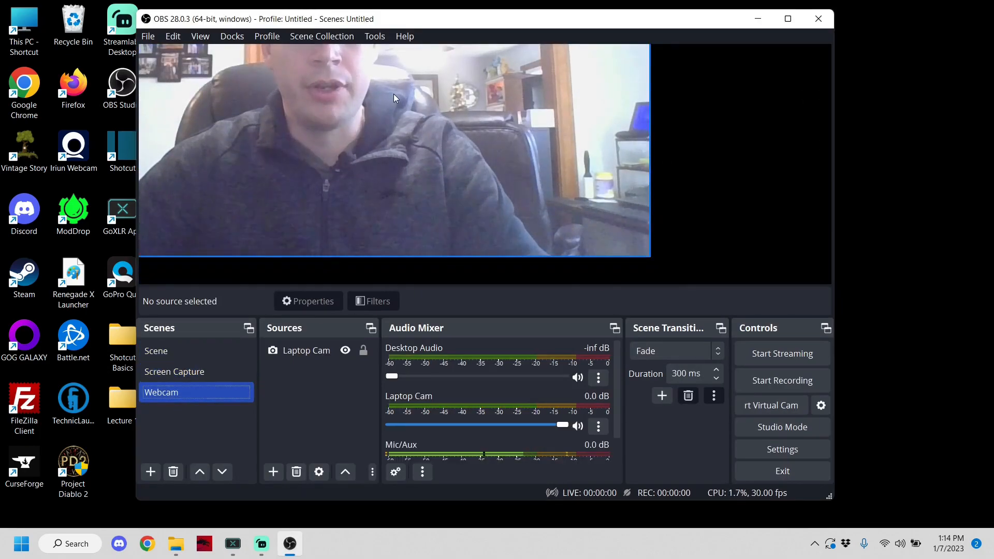
click(307, 351)
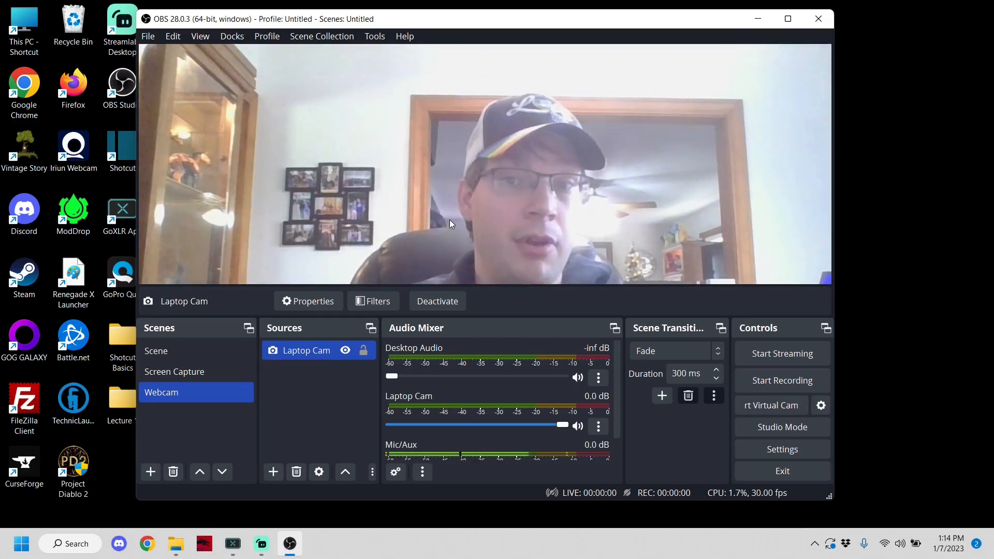
mouse_move(768, 18)
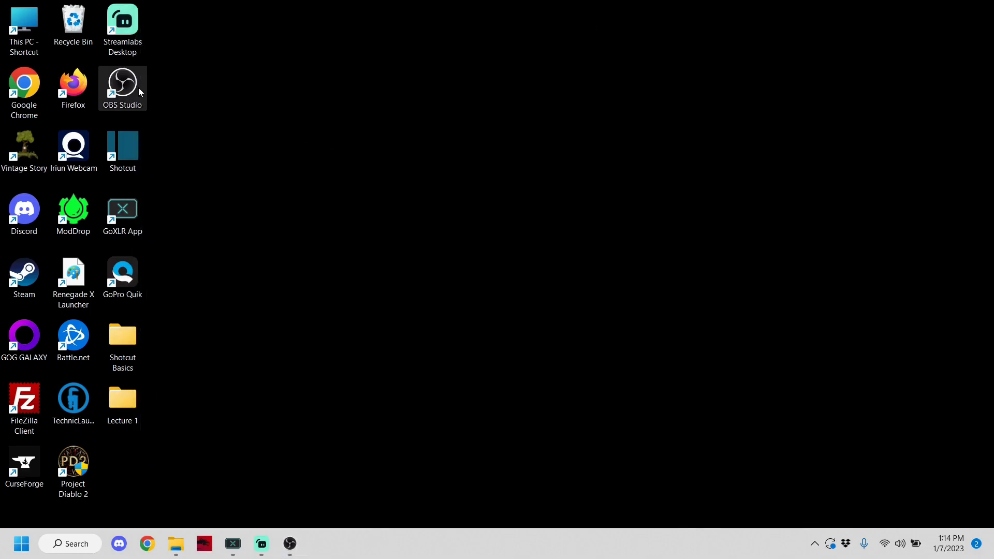
mouse_move(133, 89)
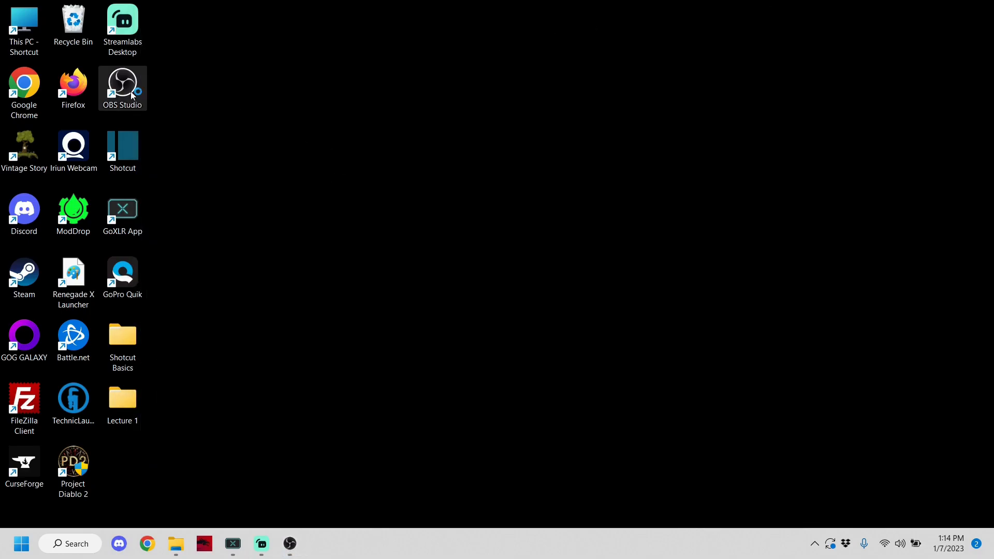
Step: Launch a second OBS instance via Launch Anyway, opening on the Screen Capture scene
double_click(123, 88)
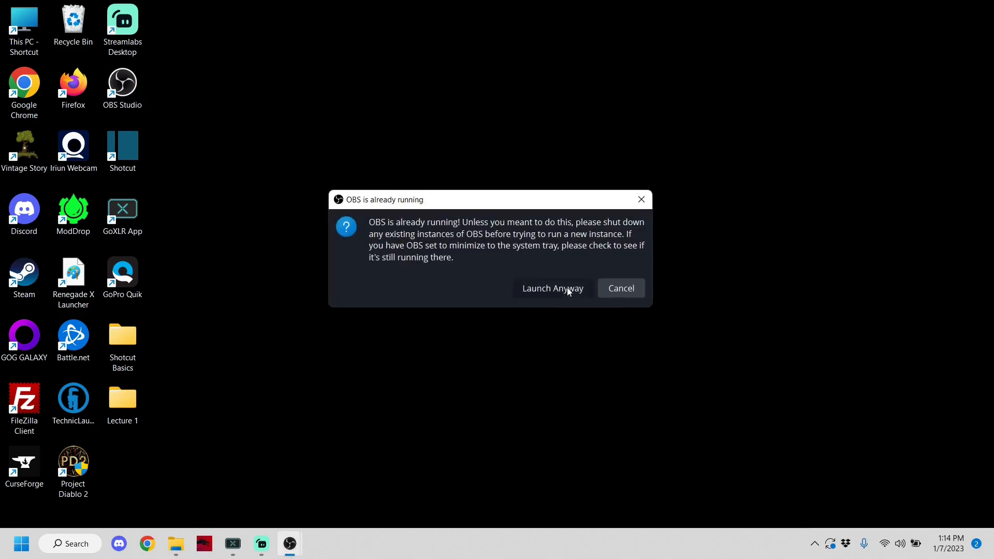
click(552, 288)
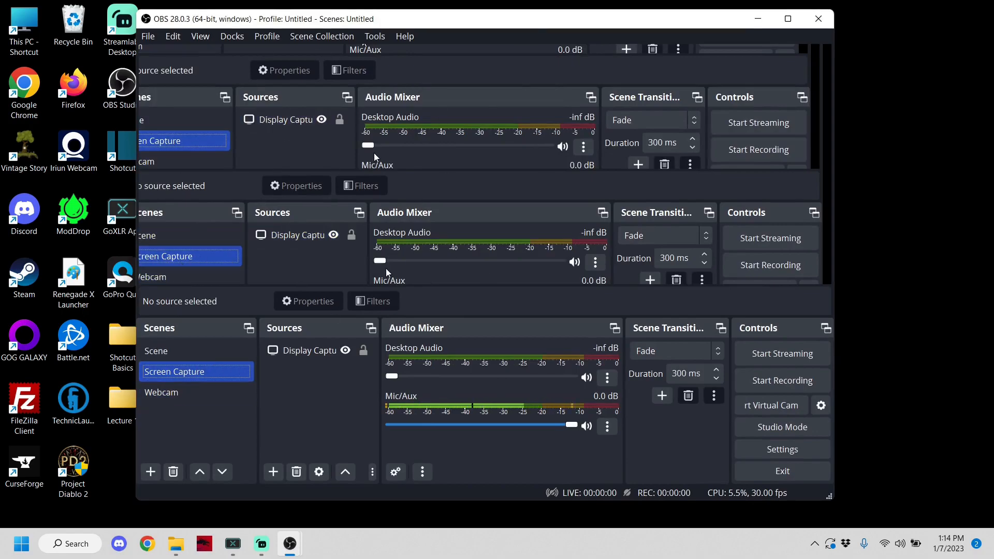
Step: Start recording in the Webcam instance and then in the Screen Capture instance
click(161, 392)
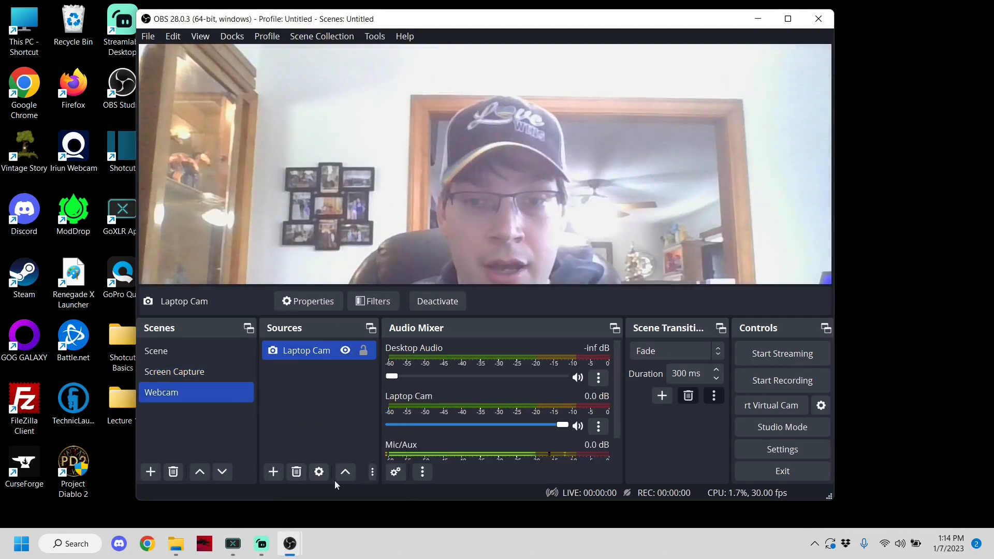
scroll(down, 3)
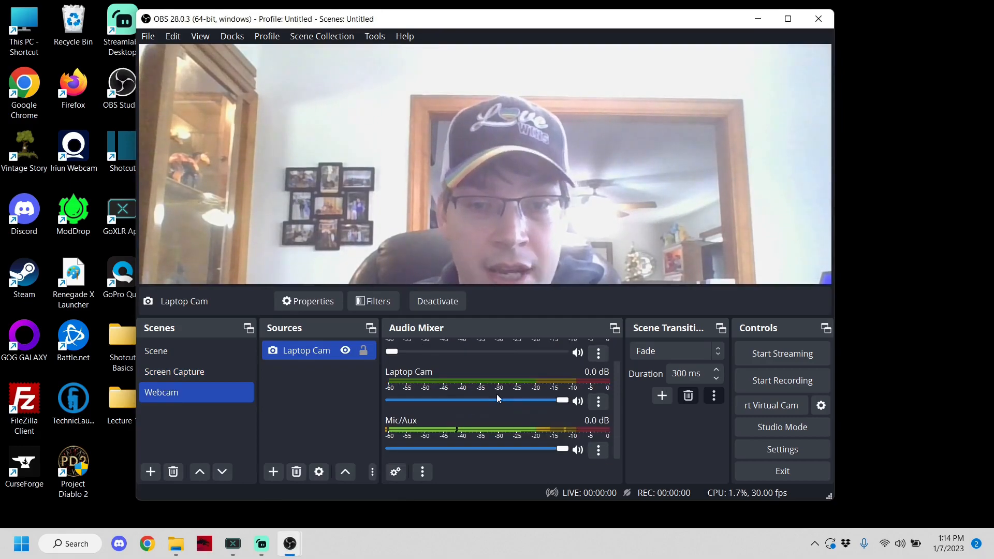
click(174, 371)
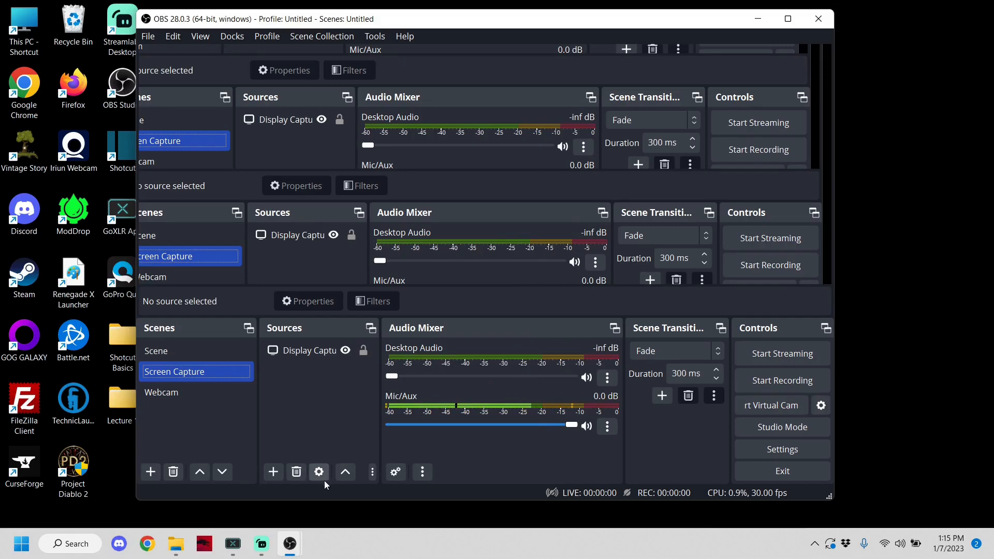
click(162, 392)
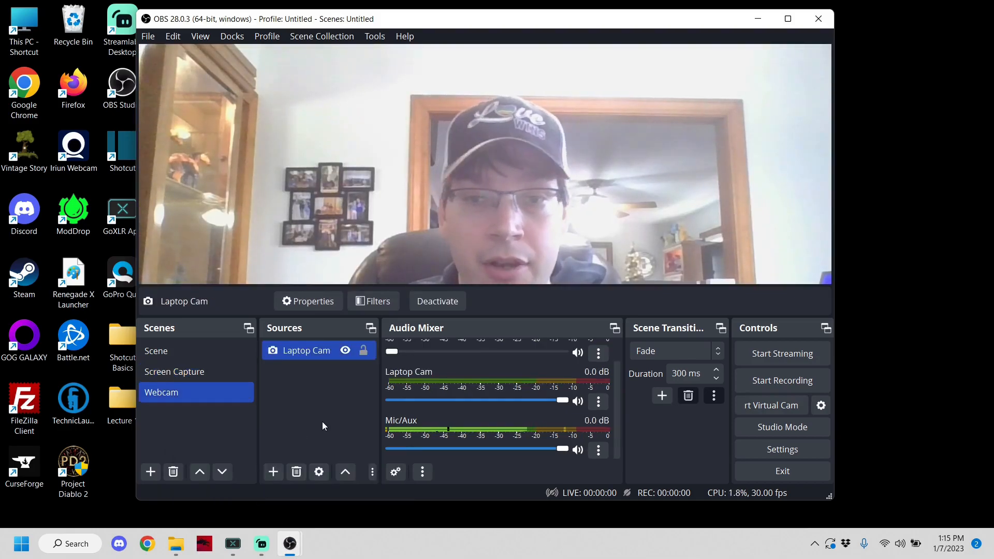
mouse_move(782, 353)
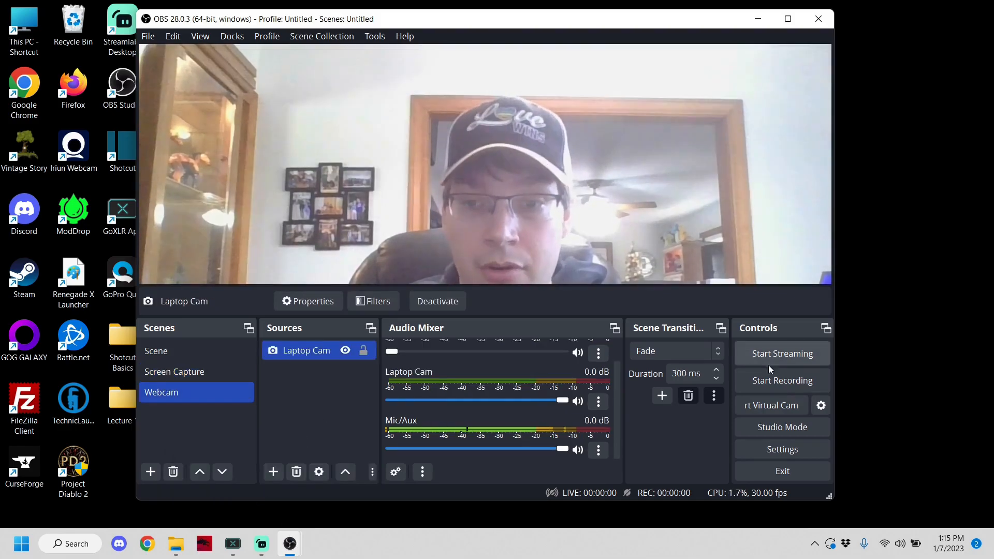
click(174, 372)
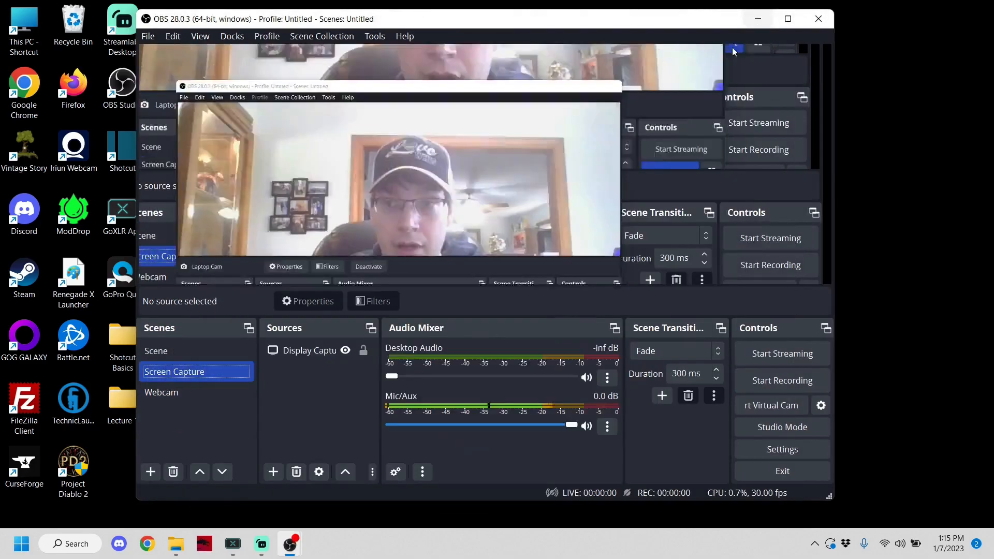
click(782, 380)
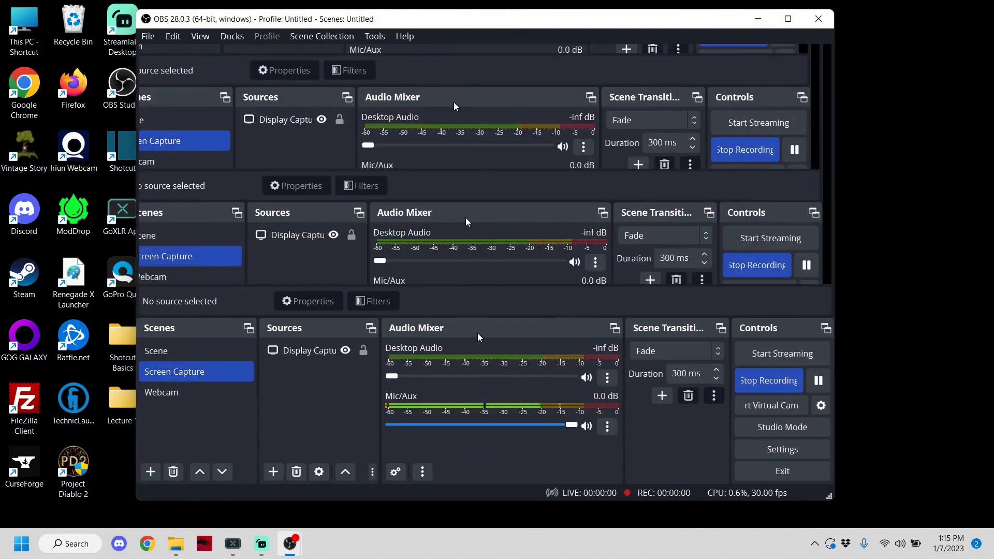